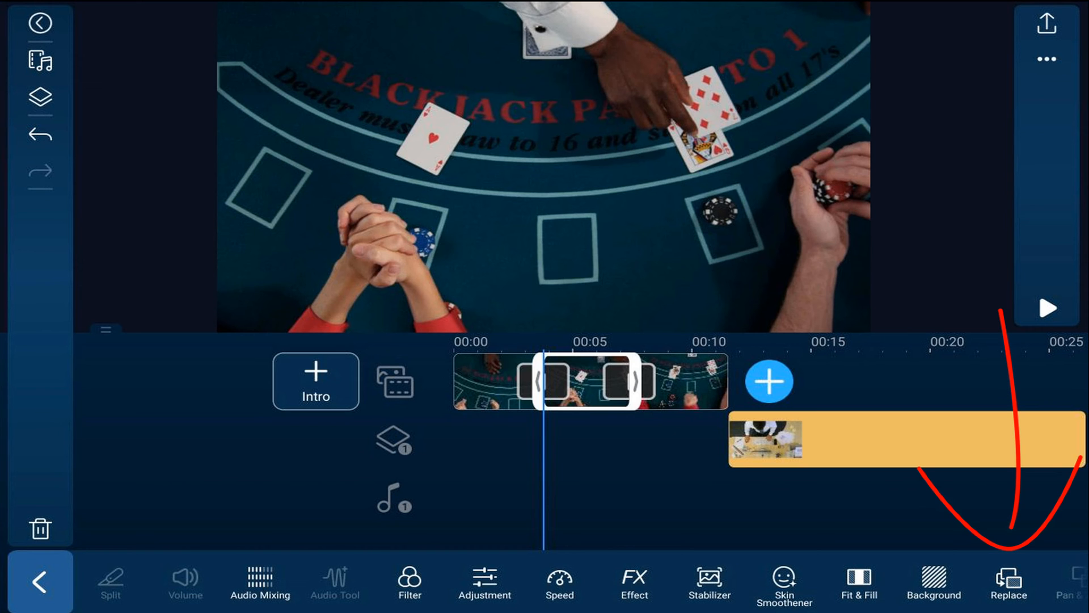
# Start Replace on the selected middle main-track clip to choose the casino bar video.
pyautogui.click(1005, 581)
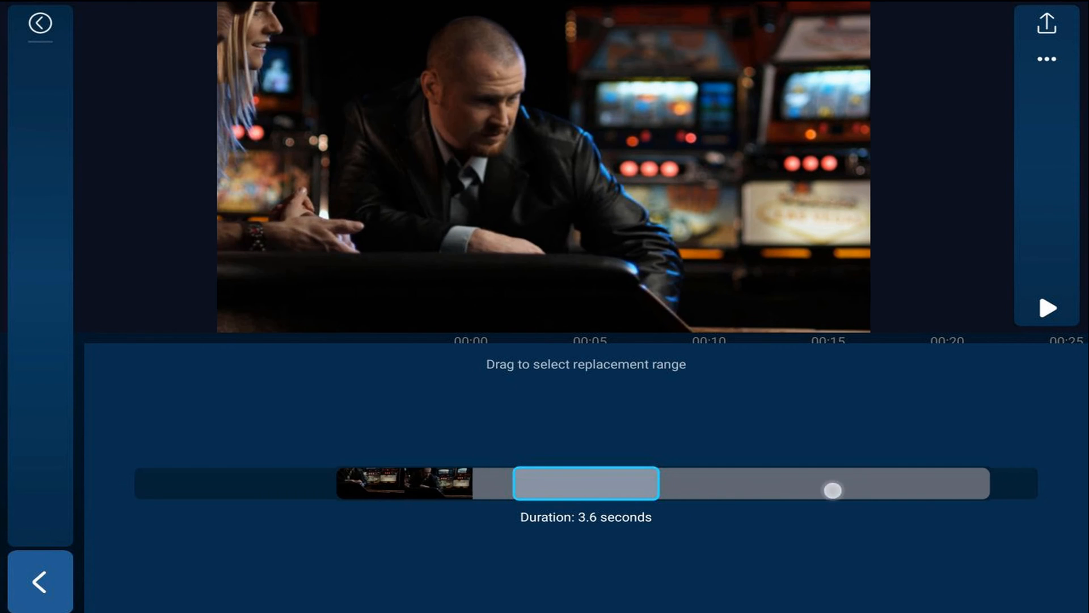
# Shift the 3.6-second range along the casino bar video and apply it as the replacement.
pyautogui.moveTo(833, 490); pyautogui.dragTo(787, 497)
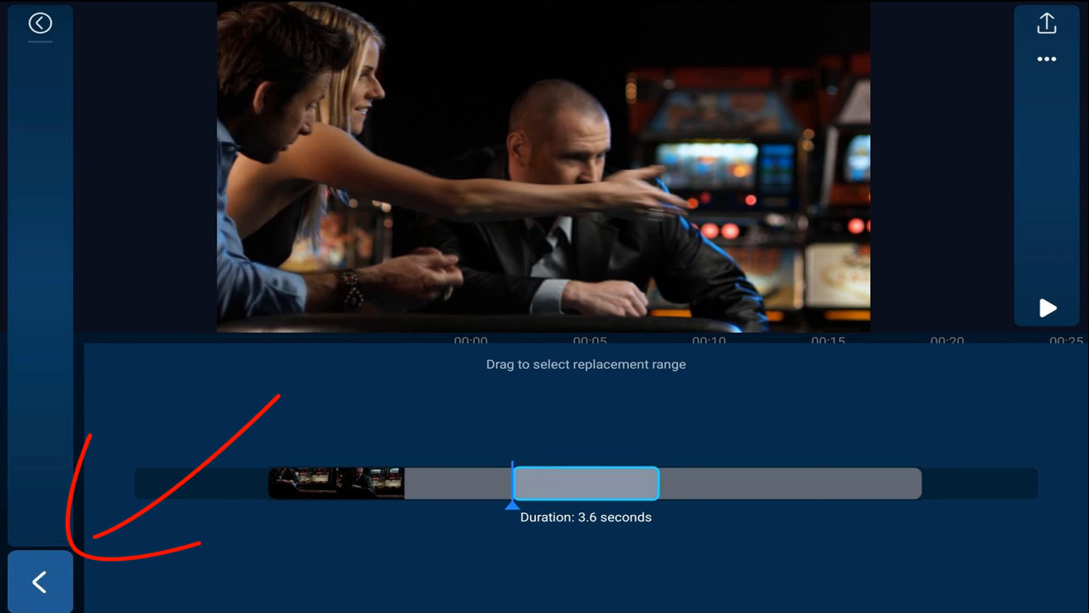
pyautogui.click(40, 582)
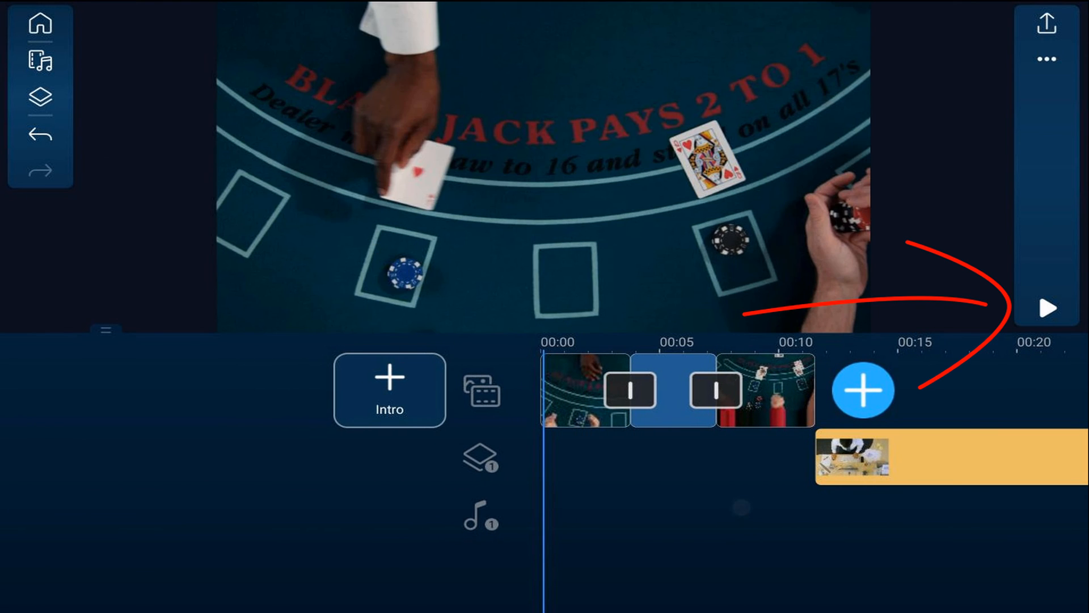
pyautogui.click(1045, 307)
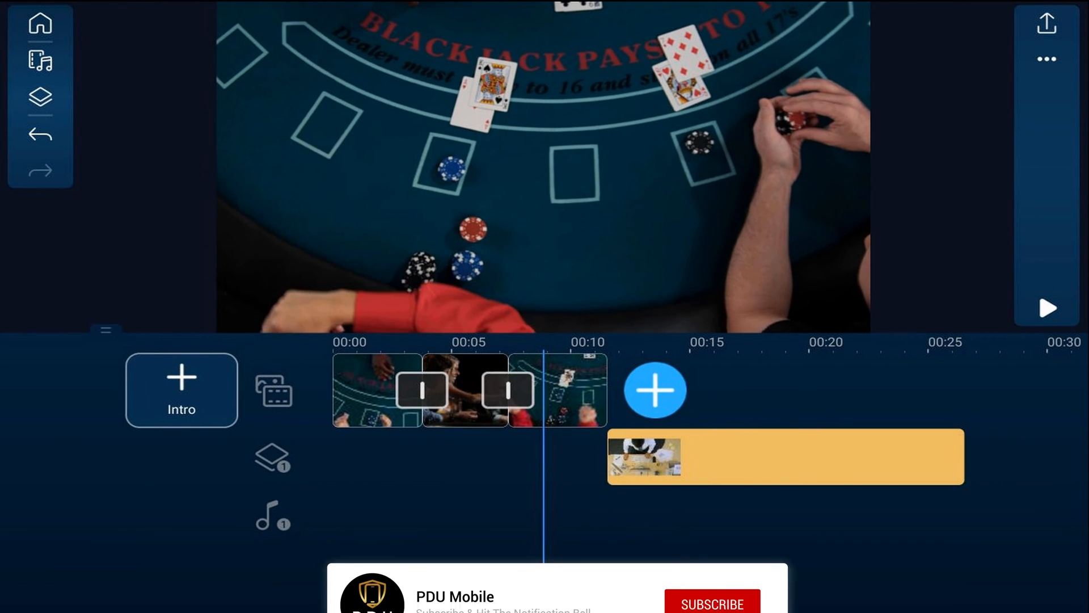
pyautogui.click(710, 612)
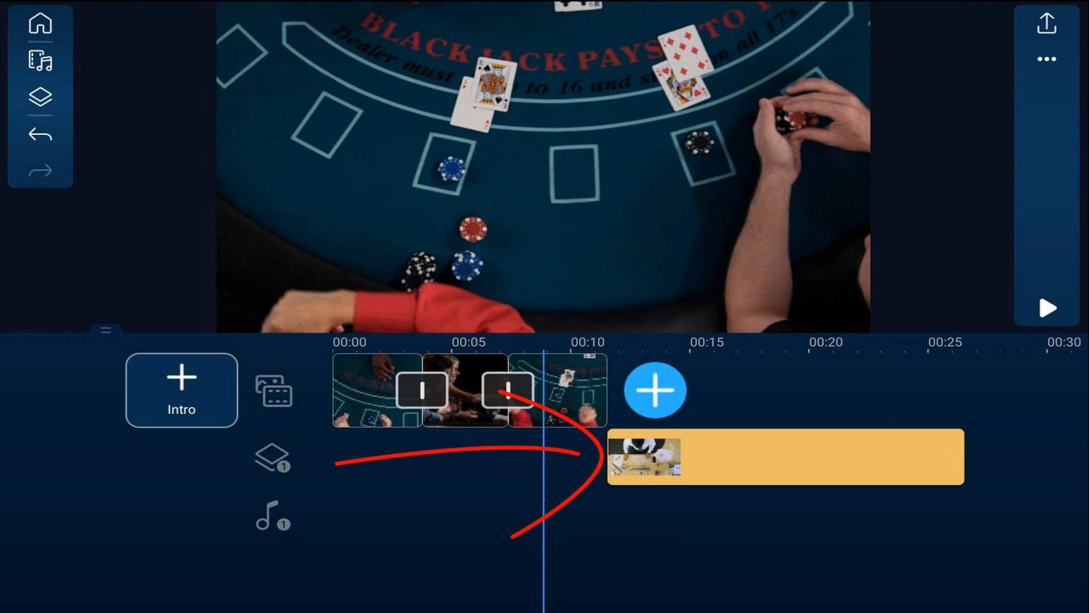
# Select the orange keyframed office overlay clip on the timeline so its editing tools appear.
pyautogui.click(796, 462)
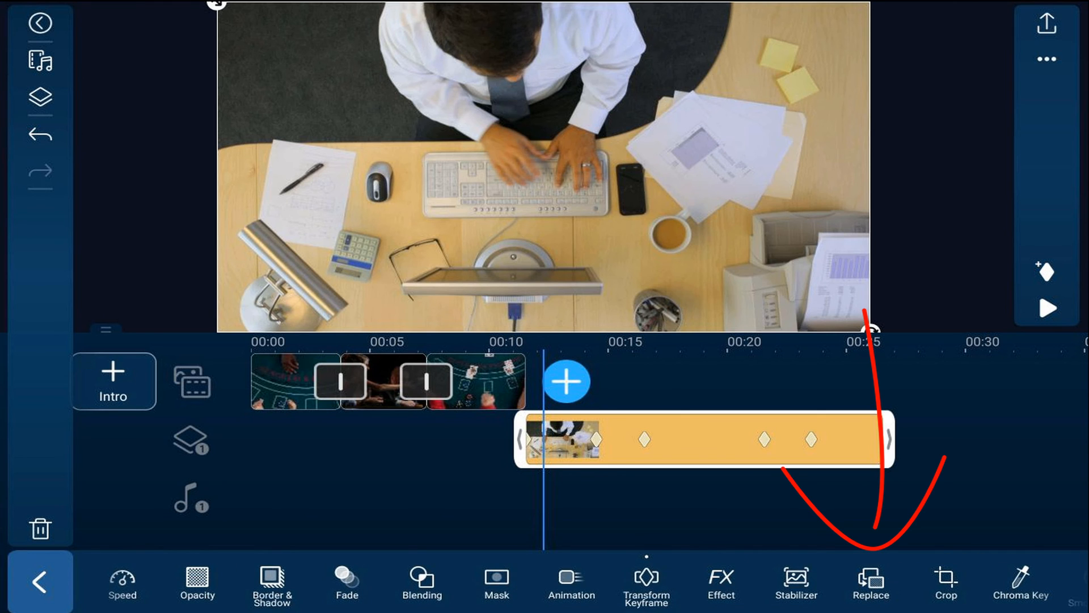
# Replace the overlay with the girl-with-laptop video from the Videos folder, keeping keyframes, and preview it.
pyautogui.click(872, 583)
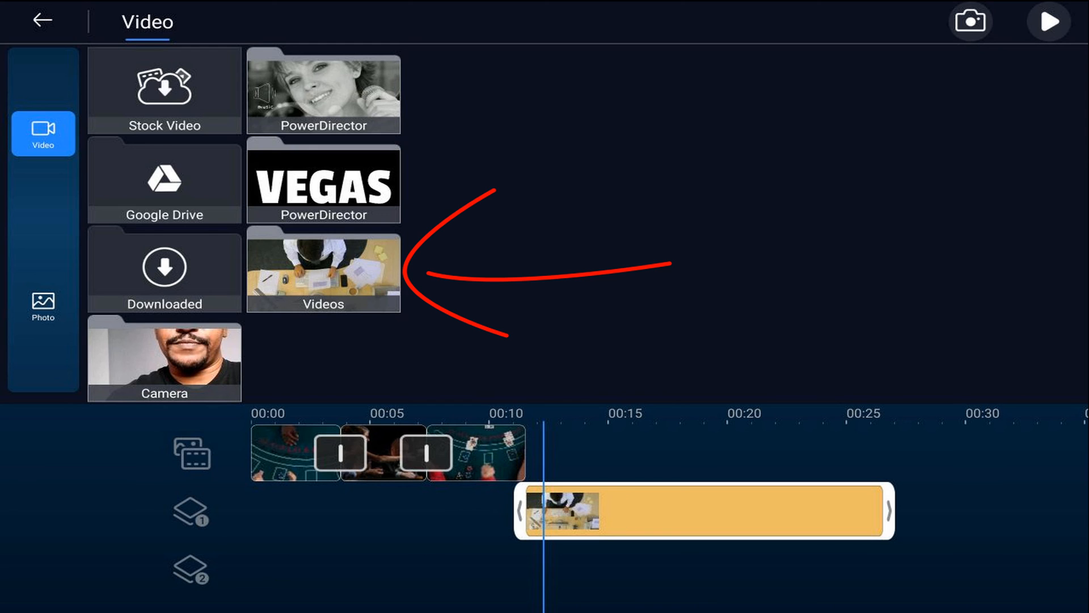
pyautogui.click(322, 271)
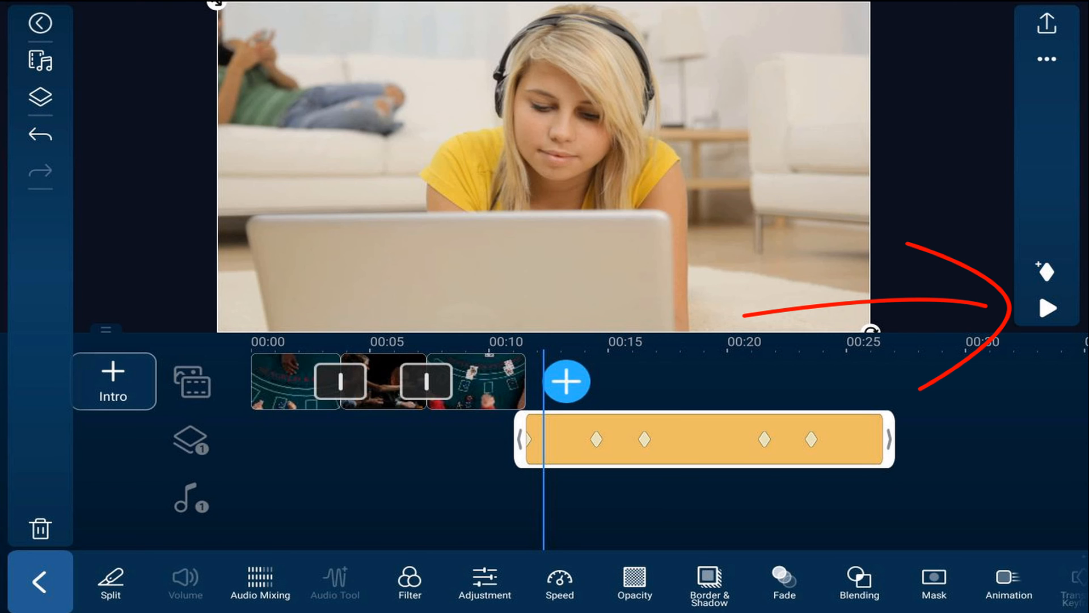
pyautogui.click(1046, 309)
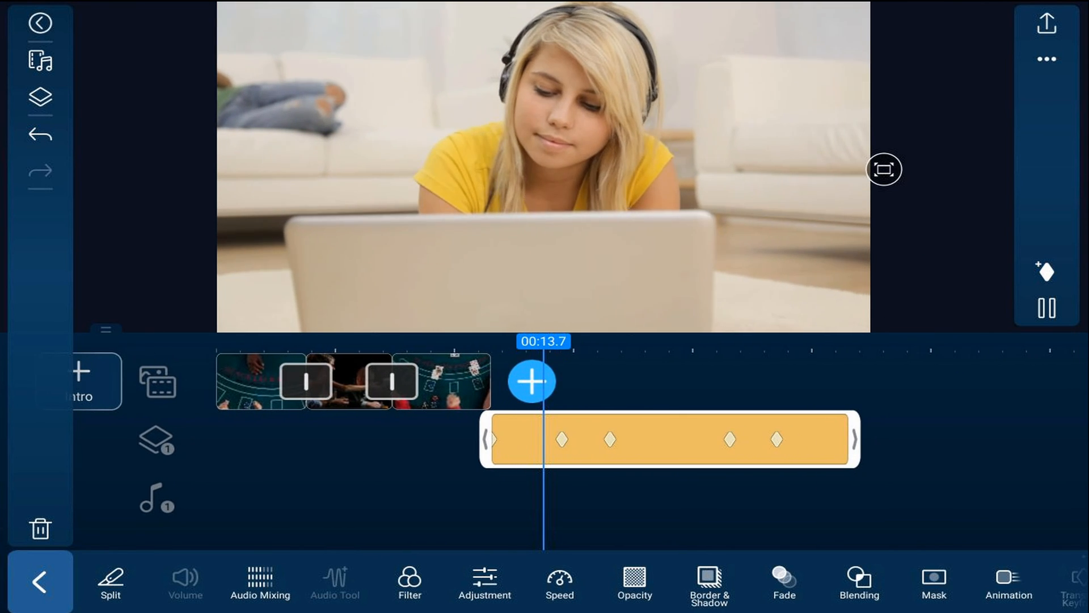